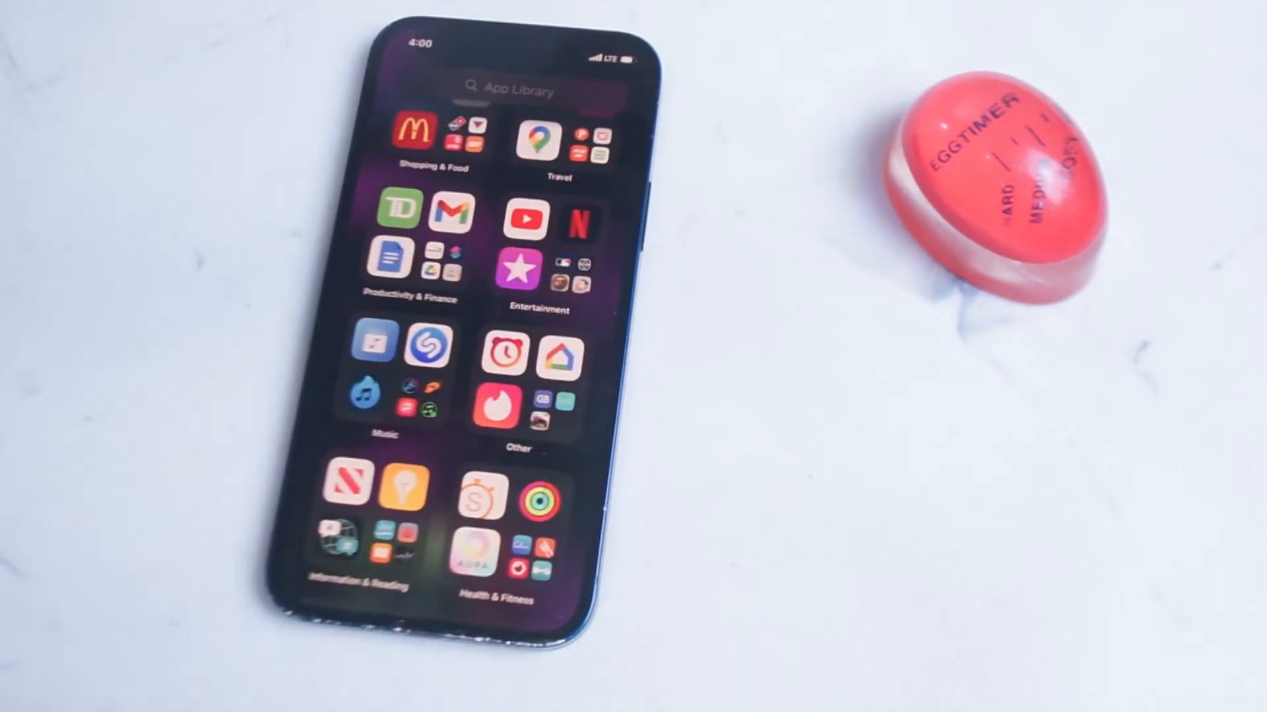
# Step: Long-press an app icon until delete badges appear on the App Library apps
pyautogui.scroll(-3)
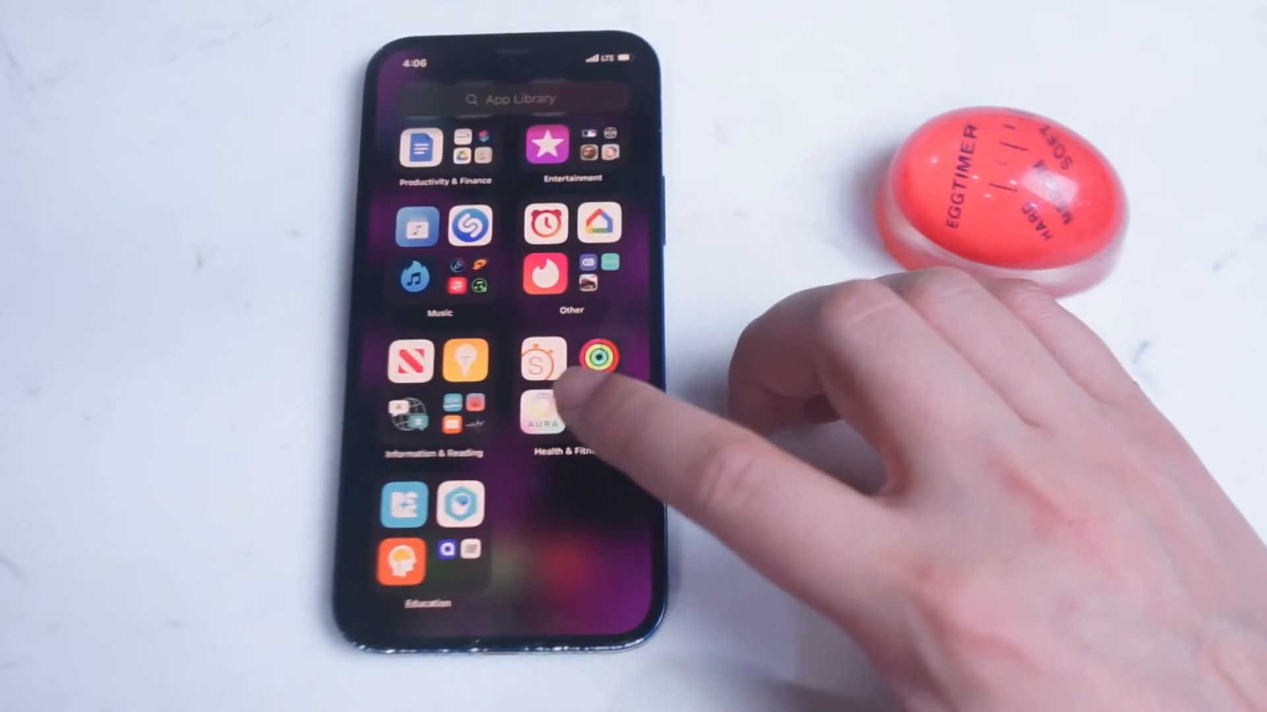
pyautogui.click(548, 396)
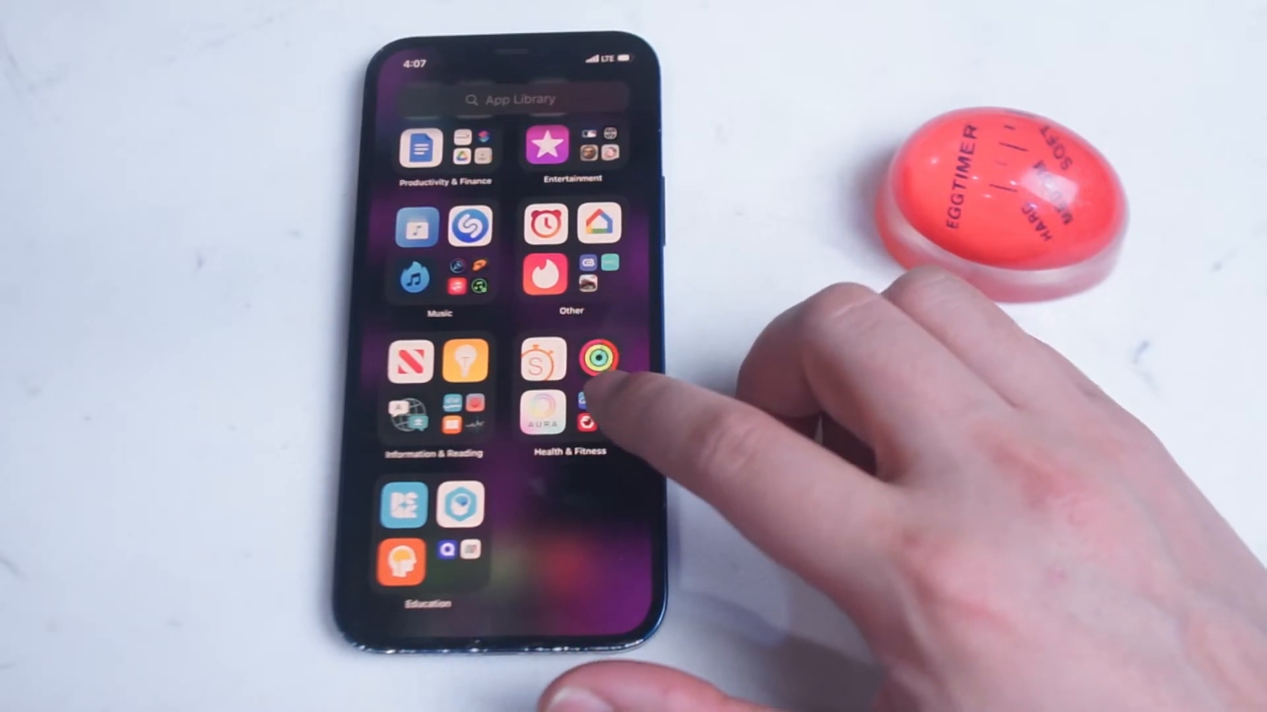
pyautogui.click(570, 404)
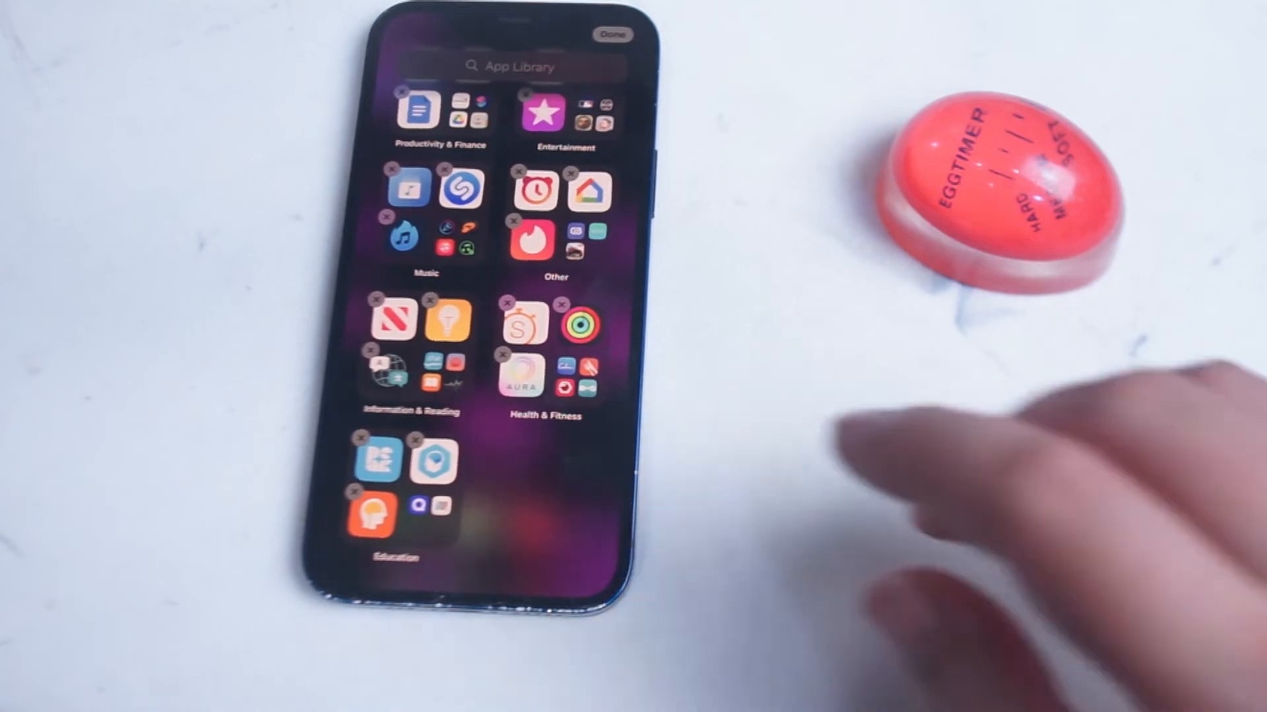
pyautogui.click(501, 350)
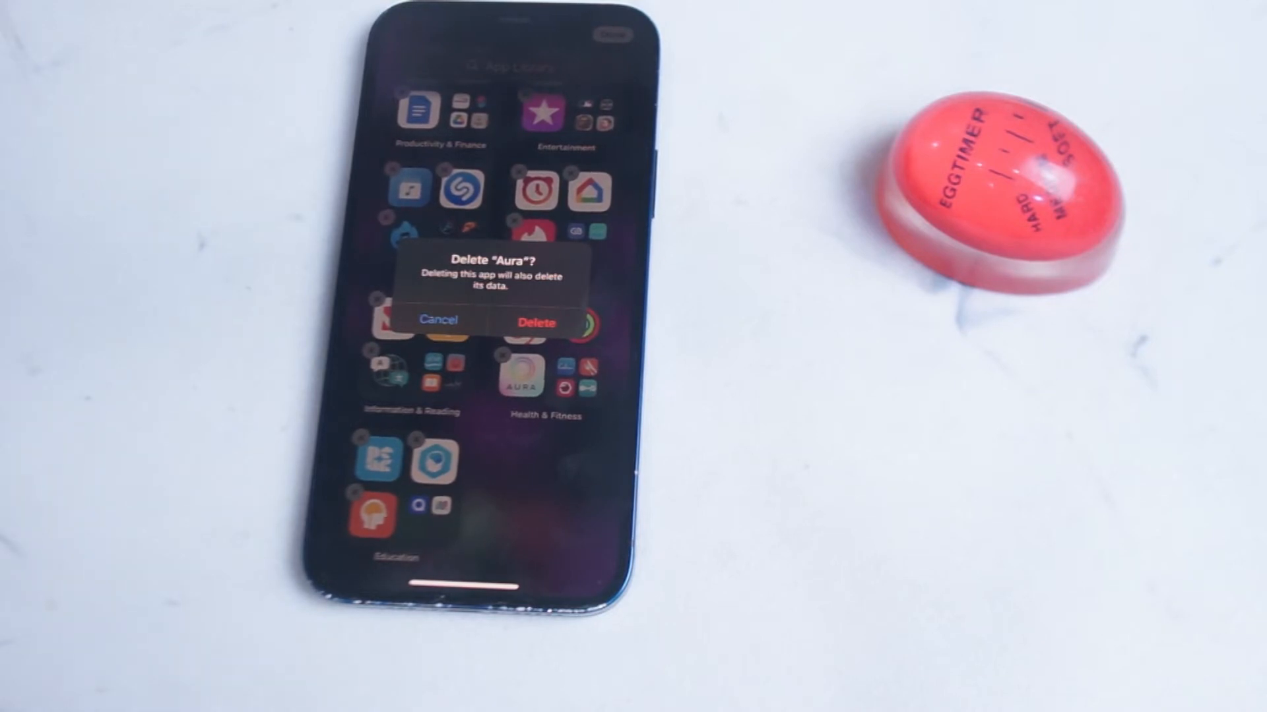
pyautogui.click(537, 322)
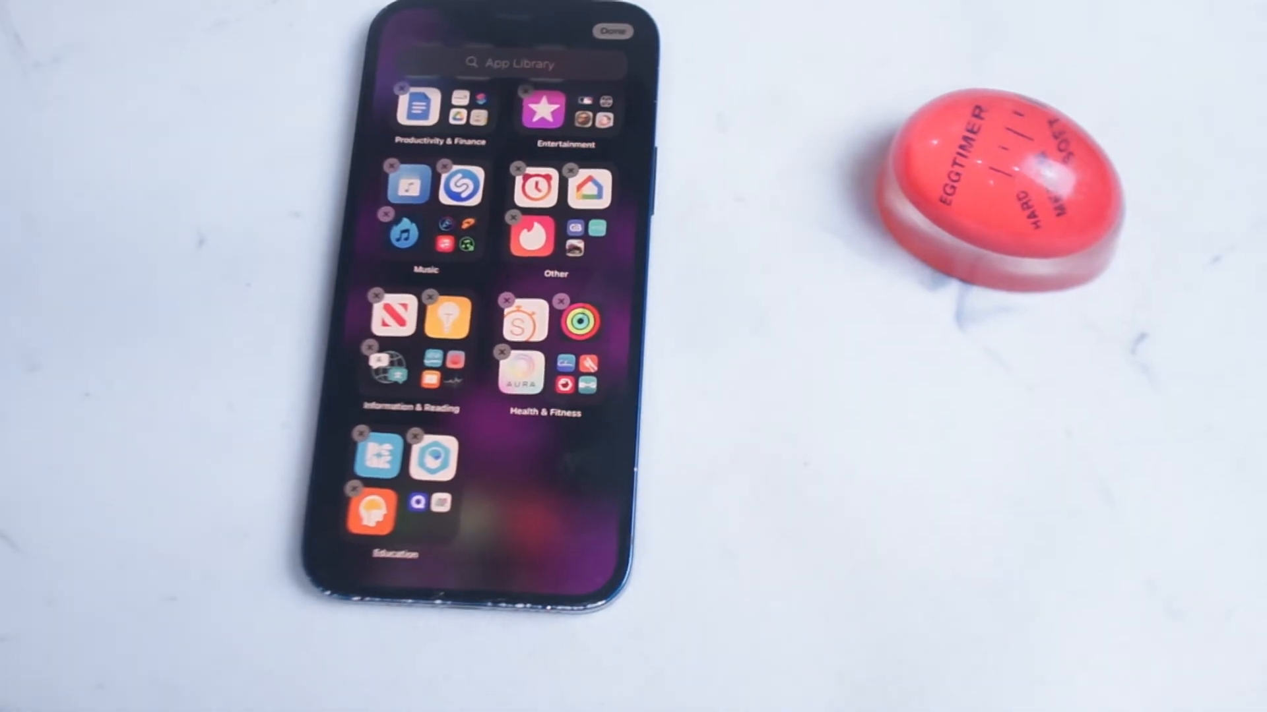
# Step: Swipe through the jiggling home pages, tap Done, and return to the App Library
pyautogui.click(613, 30)
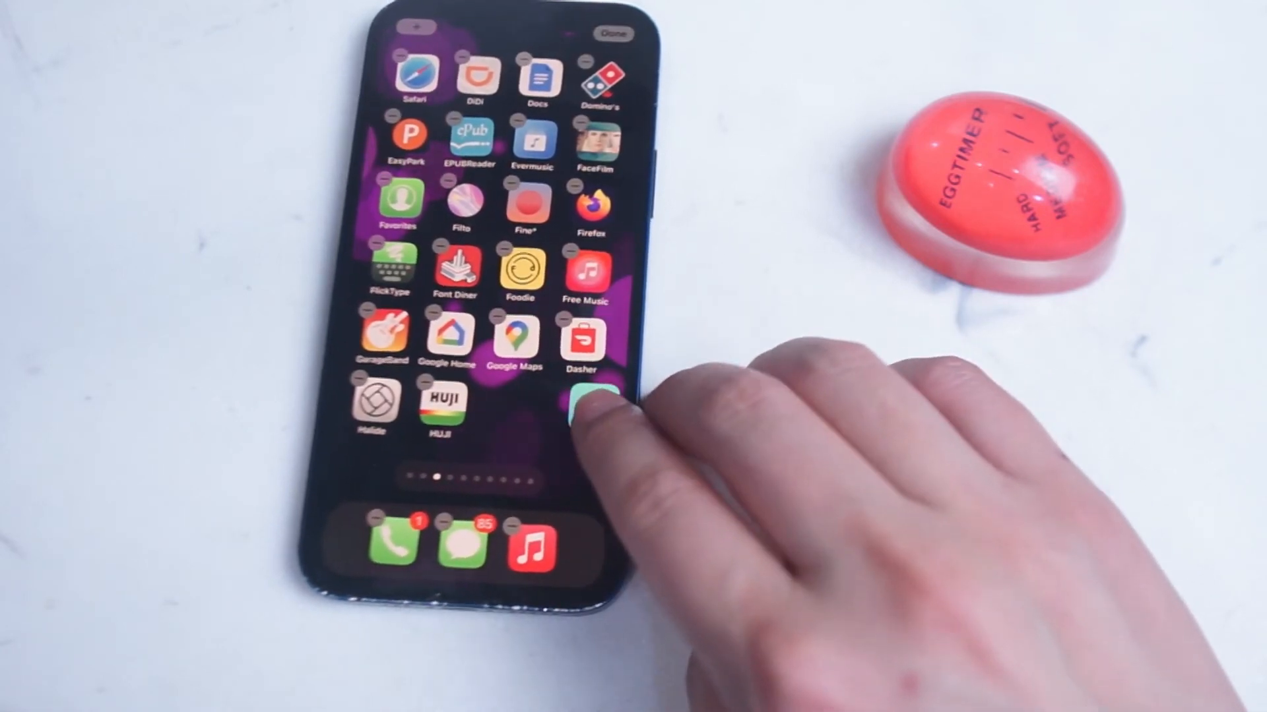
pyautogui.hscroll(-3)
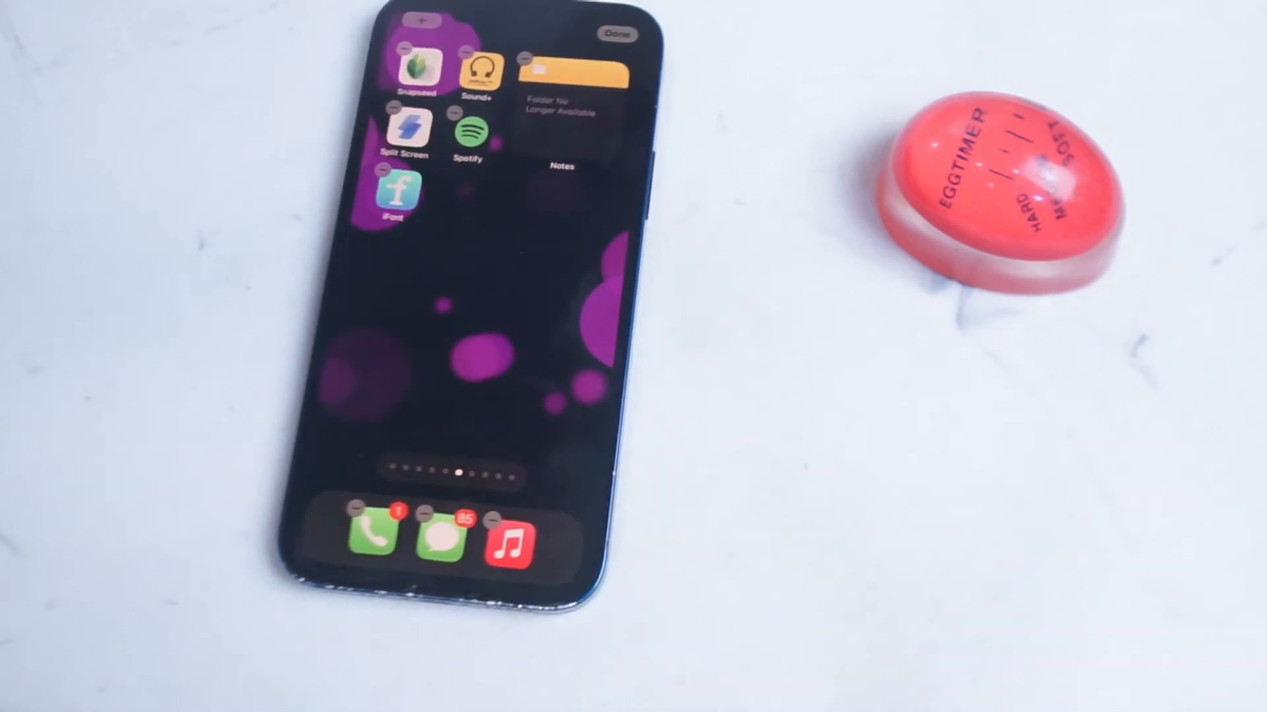
pyautogui.click(616, 35)
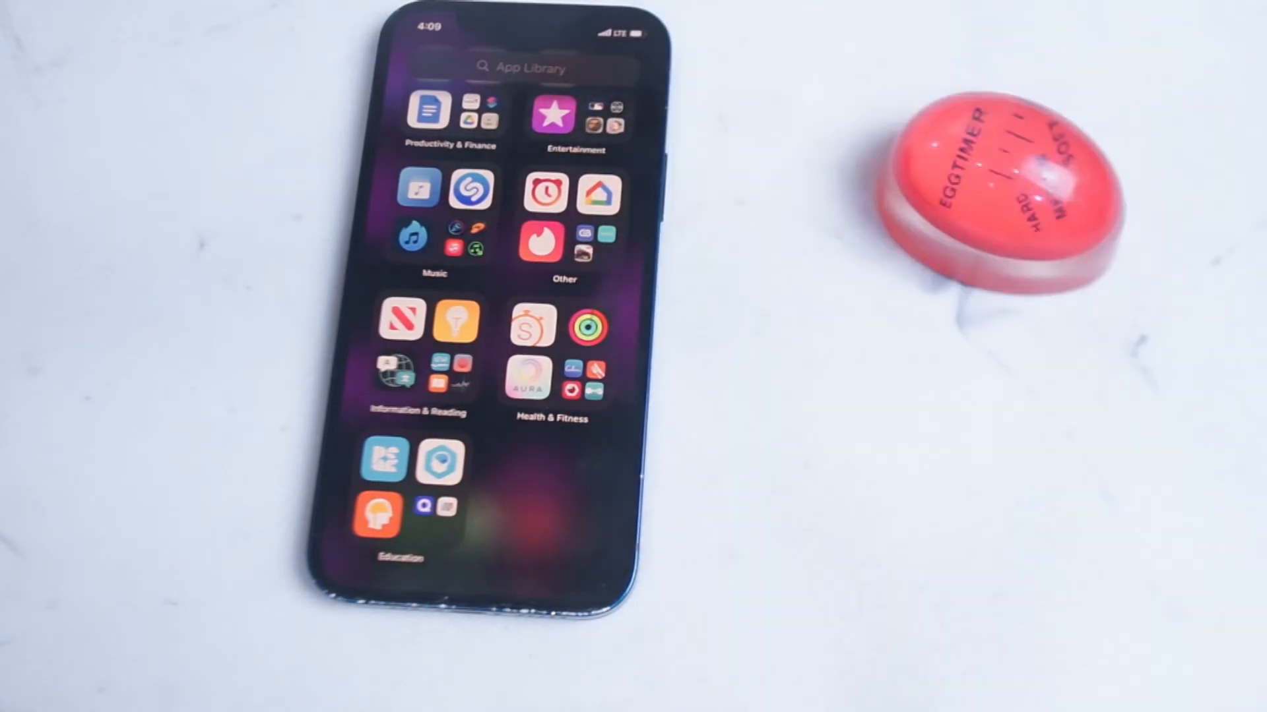
pyautogui.click(525, 67)
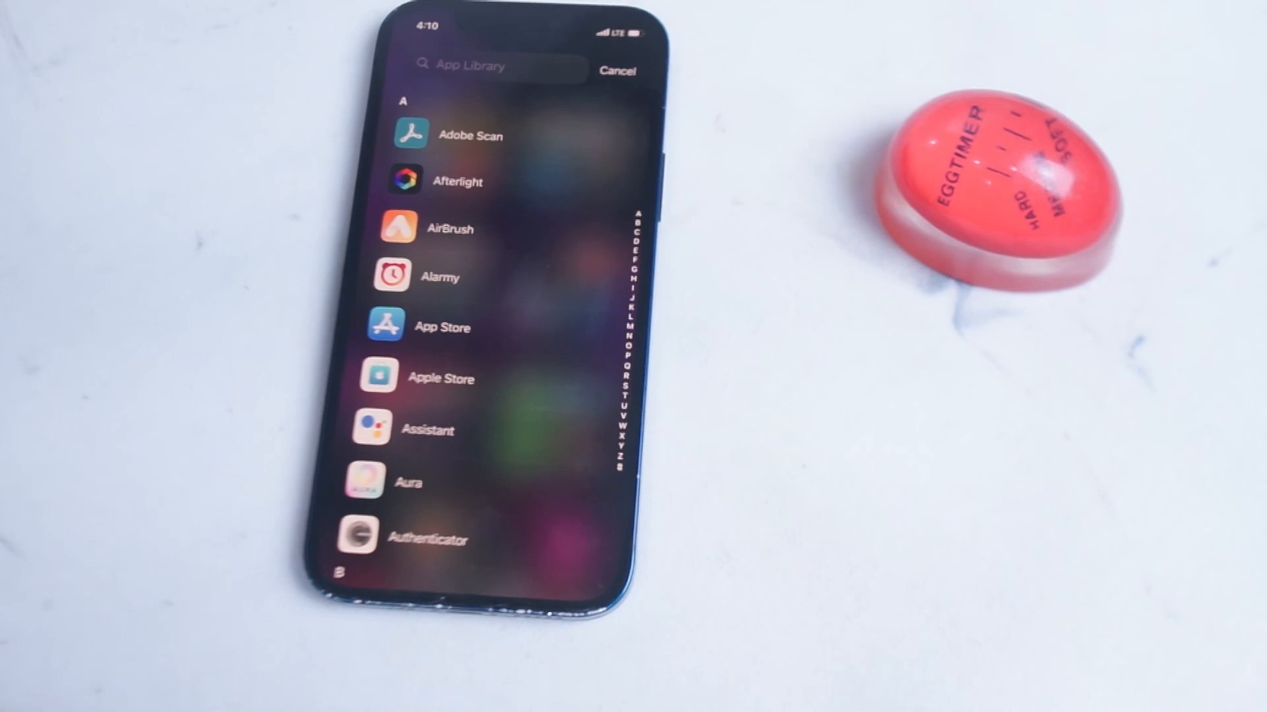
# Step: Cancel the A–Z app list, then reactivate the search field with the keyboard up
pyautogui.click(618, 71)
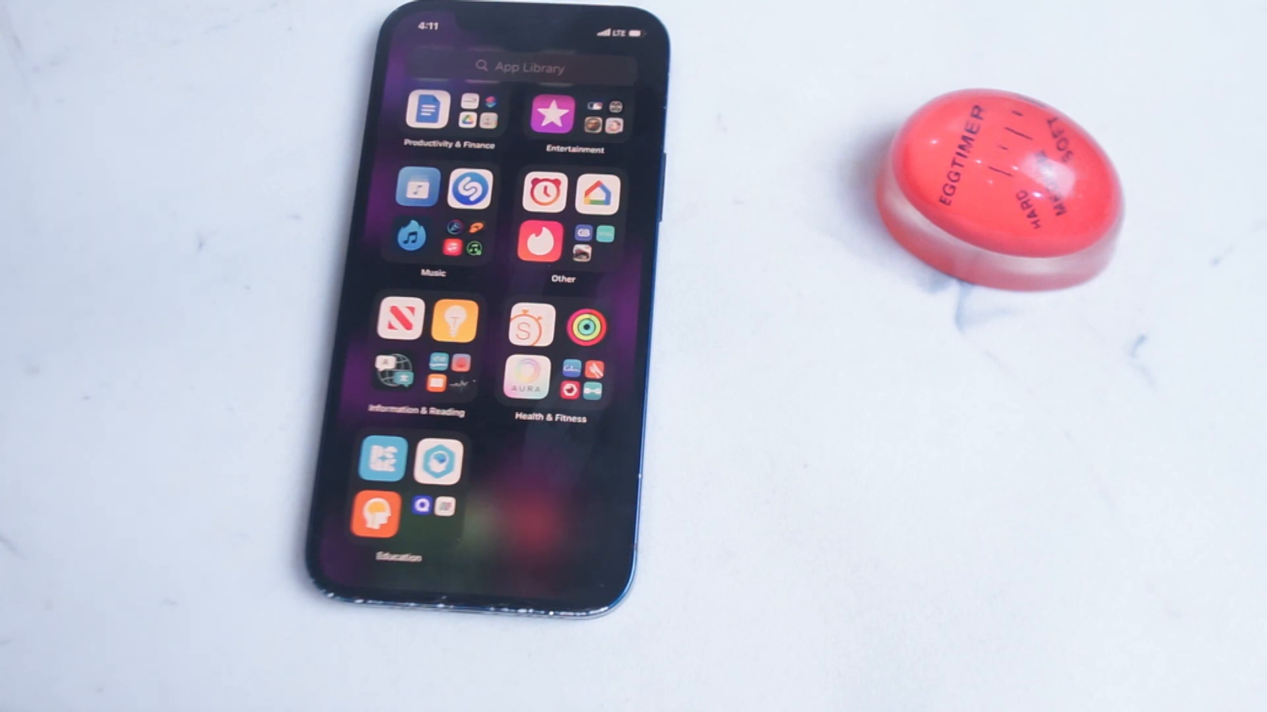
pyautogui.click(523, 66)
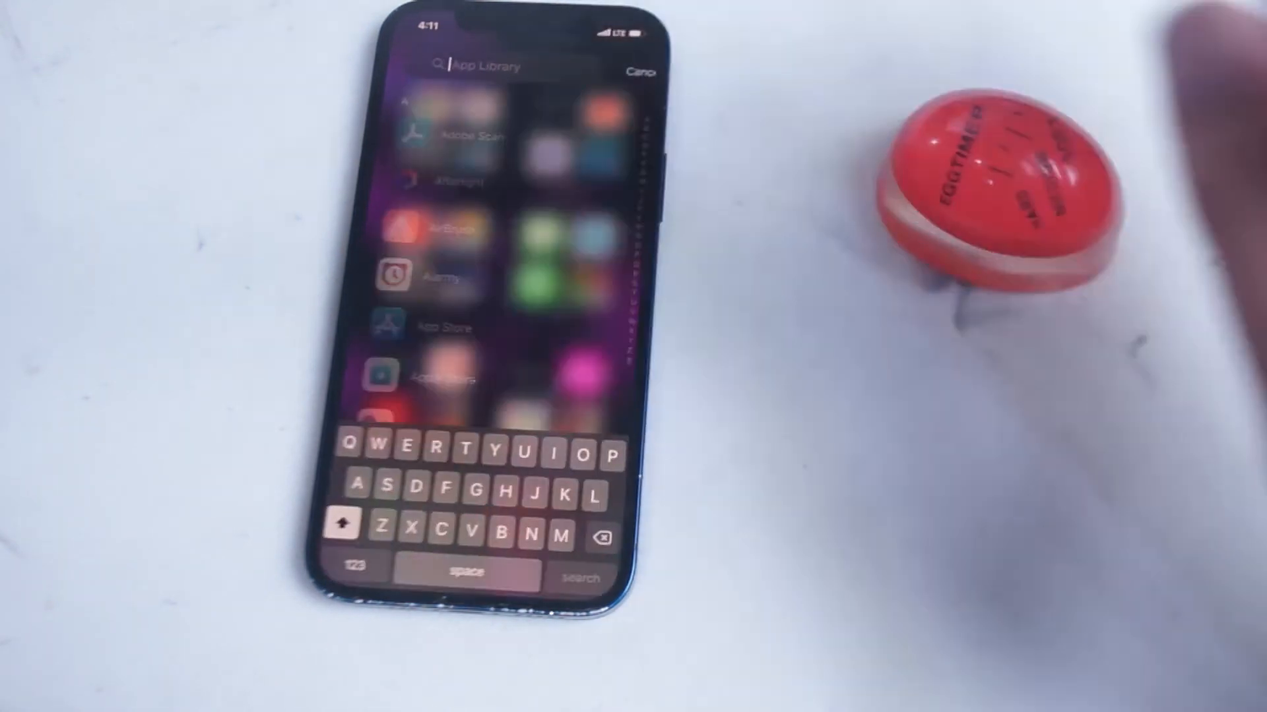